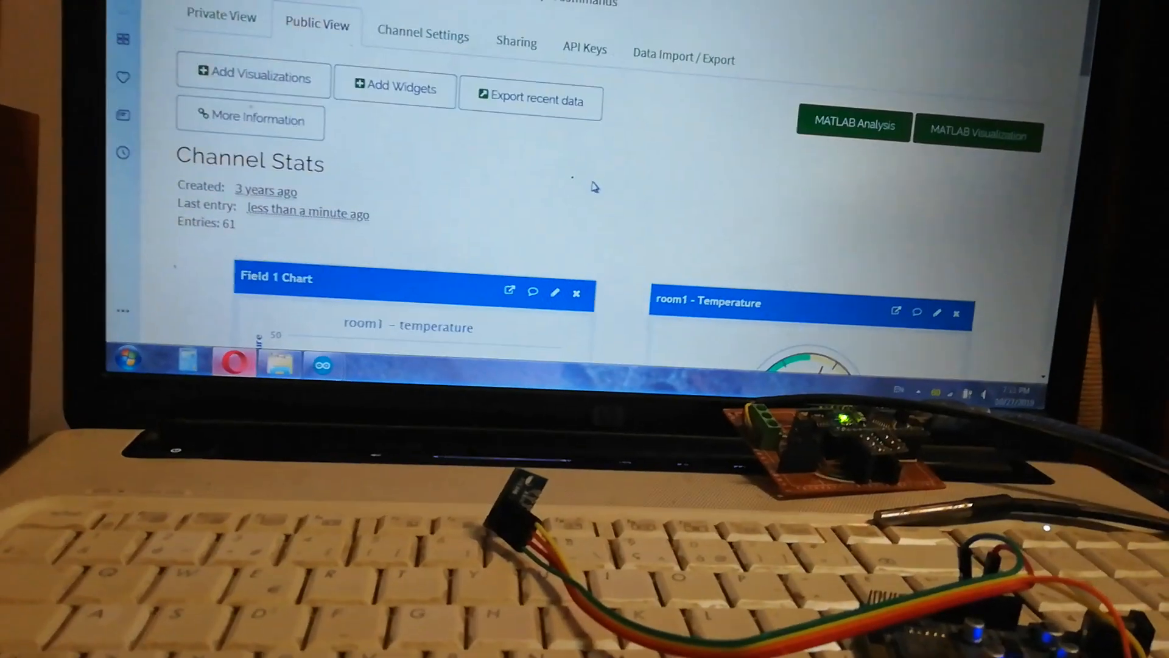
Upload the sketch to the Arduino Nano on COM3 and show its serial output.
{"action": "scroll", "scroll_direction": "down", "scroll_amount": 3}
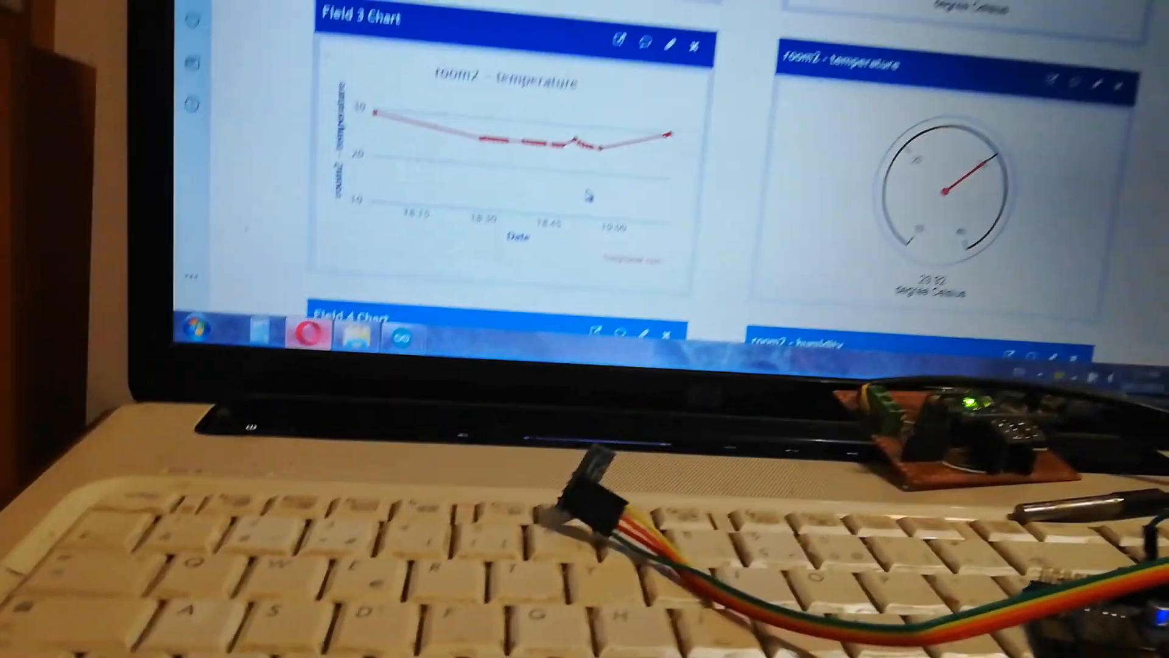
{"action": "scroll", "scroll_direction": "down", "scroll_amount": 3}
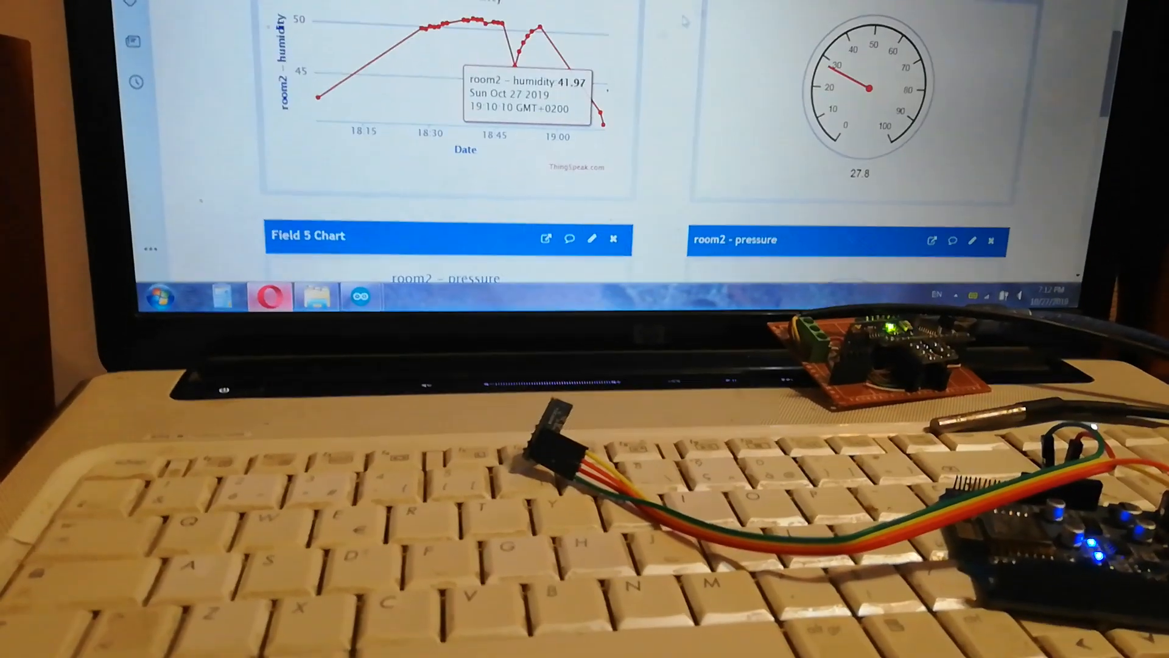
{"action": "left_click", "coordinate": [437, 43]}
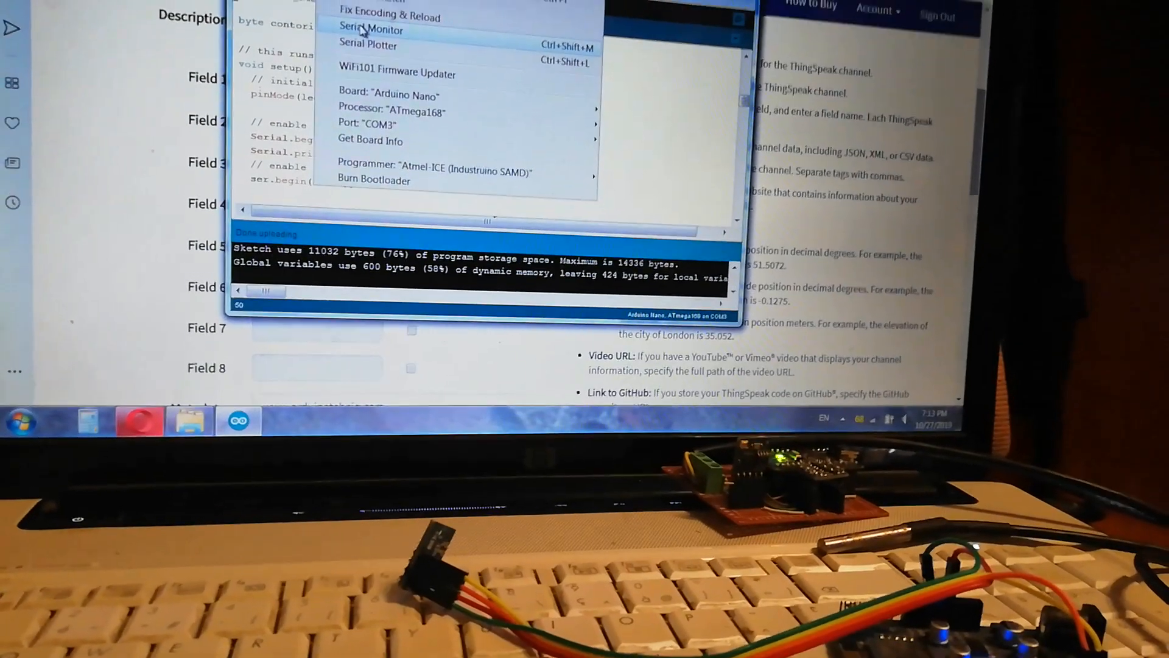
{"action": "left_click", "coordinate": [372, 29]}
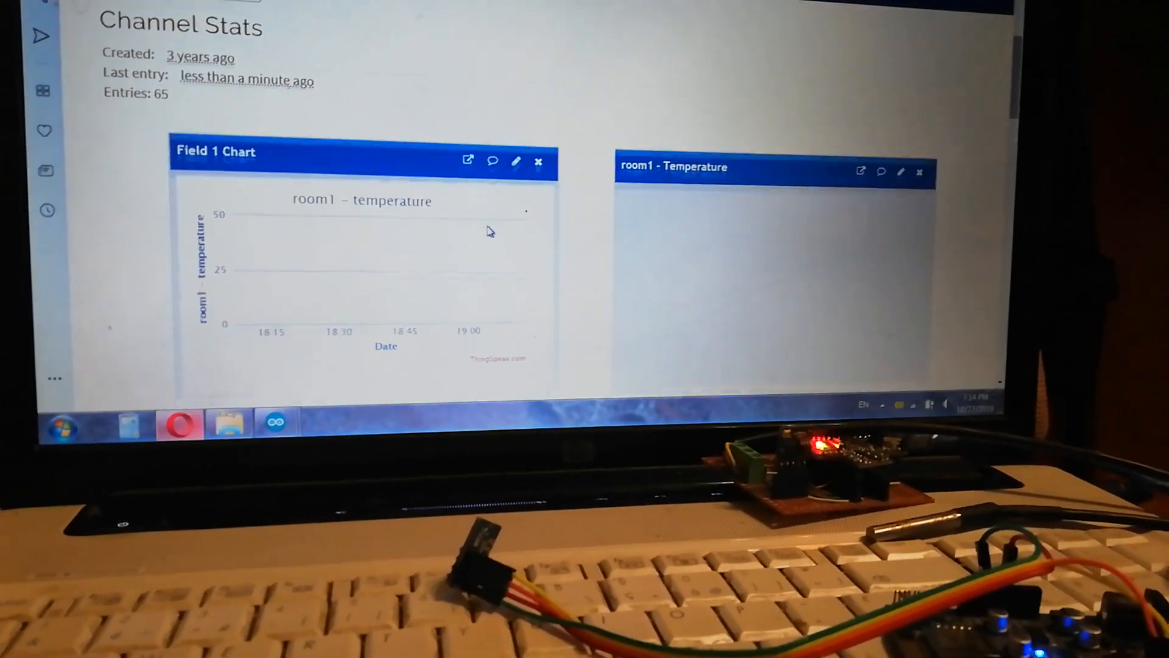
Scroll through the updated room1 and room2 charts and gauges down to room2 pressure at 730.
{"action": "scroll", "scroll_direction": "down", "scroll_amount": 3}
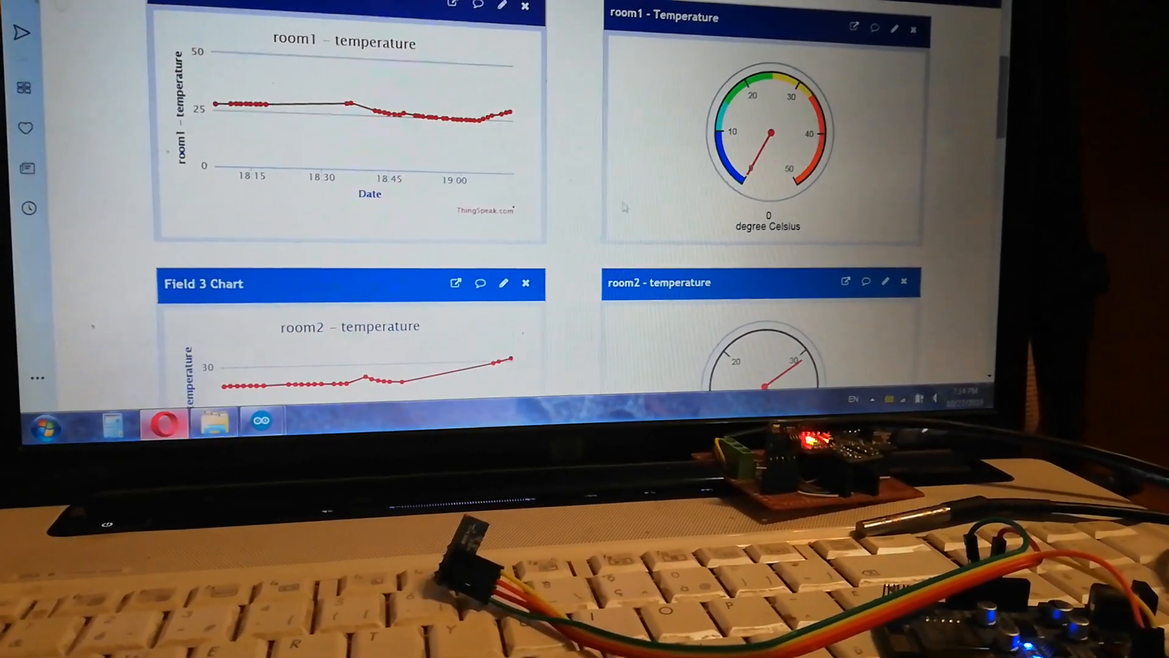
{"action": "scroll", "scroll_direction": "down", "scroll_amount": 3}
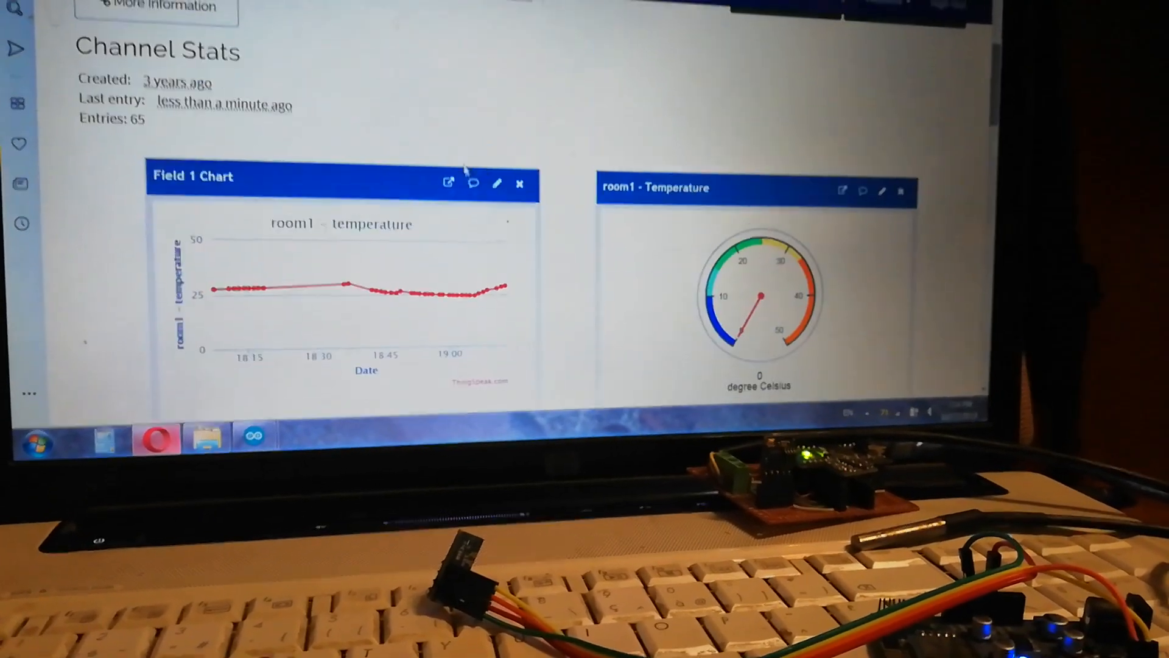
{"action": "scroll", "scroll_direction": "down", "scroll_amount": 3}
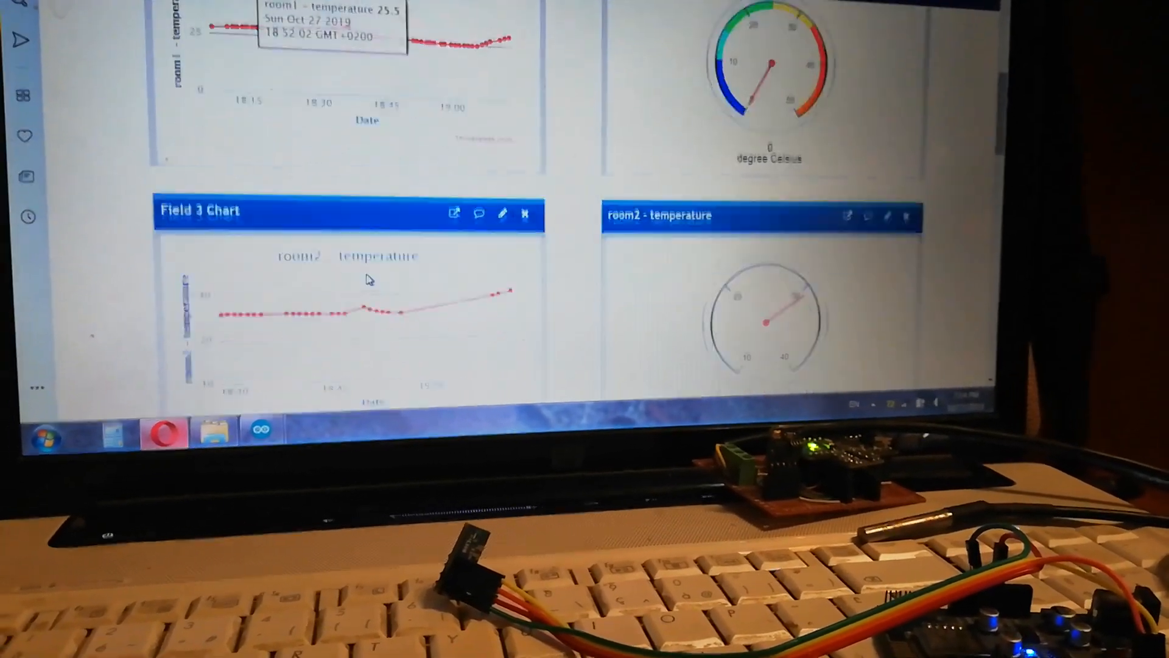
{"action": "scroll", "scroll_direction": "down", "scroll_amount": 3}
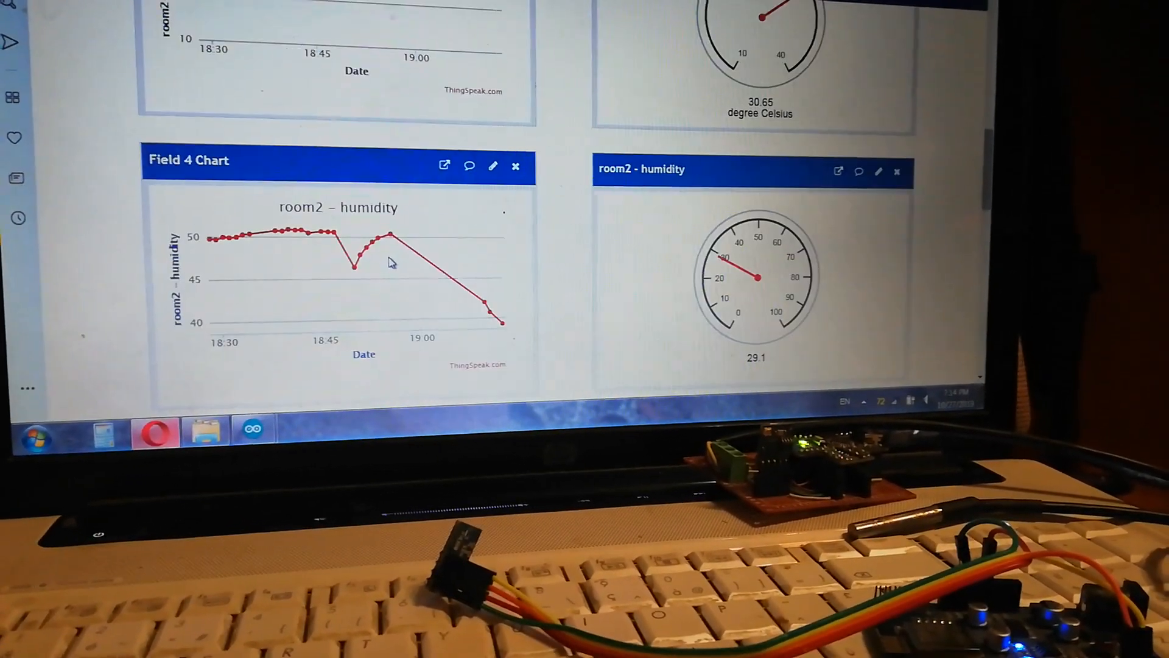
{"action": "scroll", "scroll_direction": "down", "scroll_amount": 3}
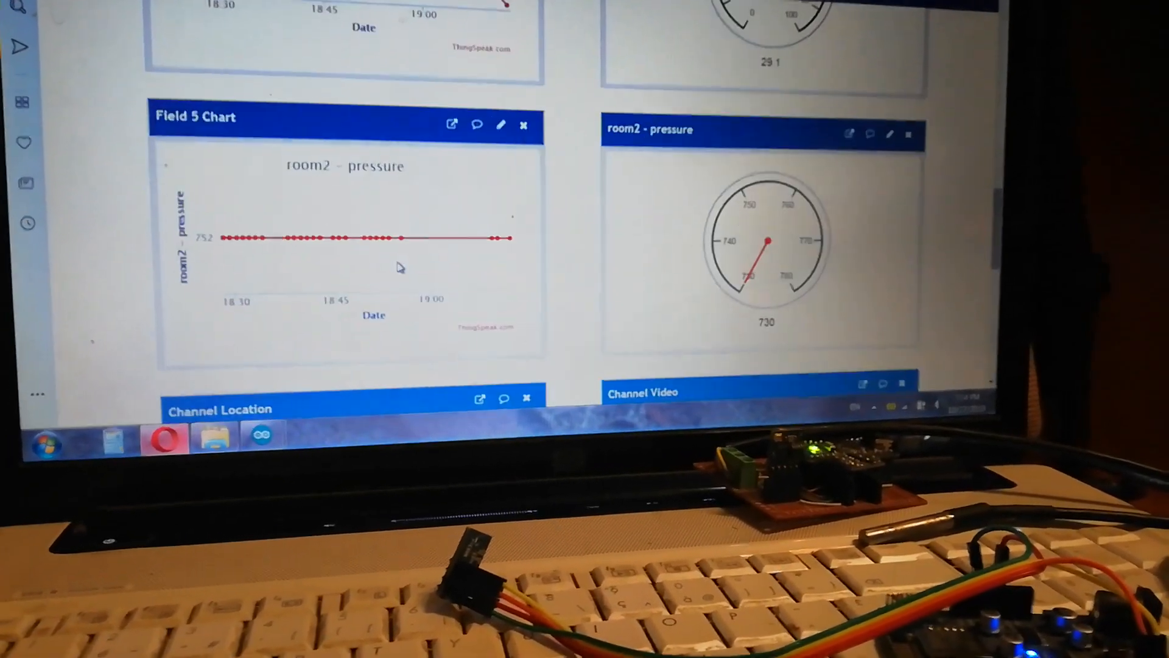